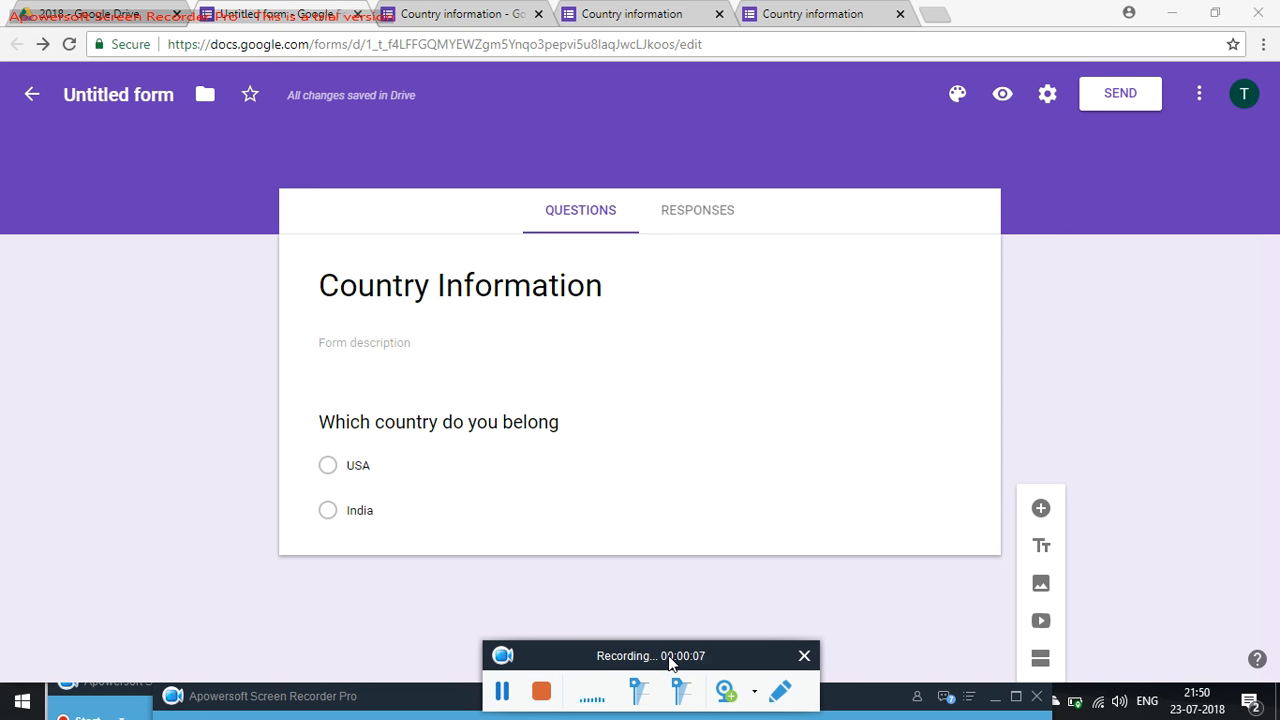
mouse_move(488, 600)
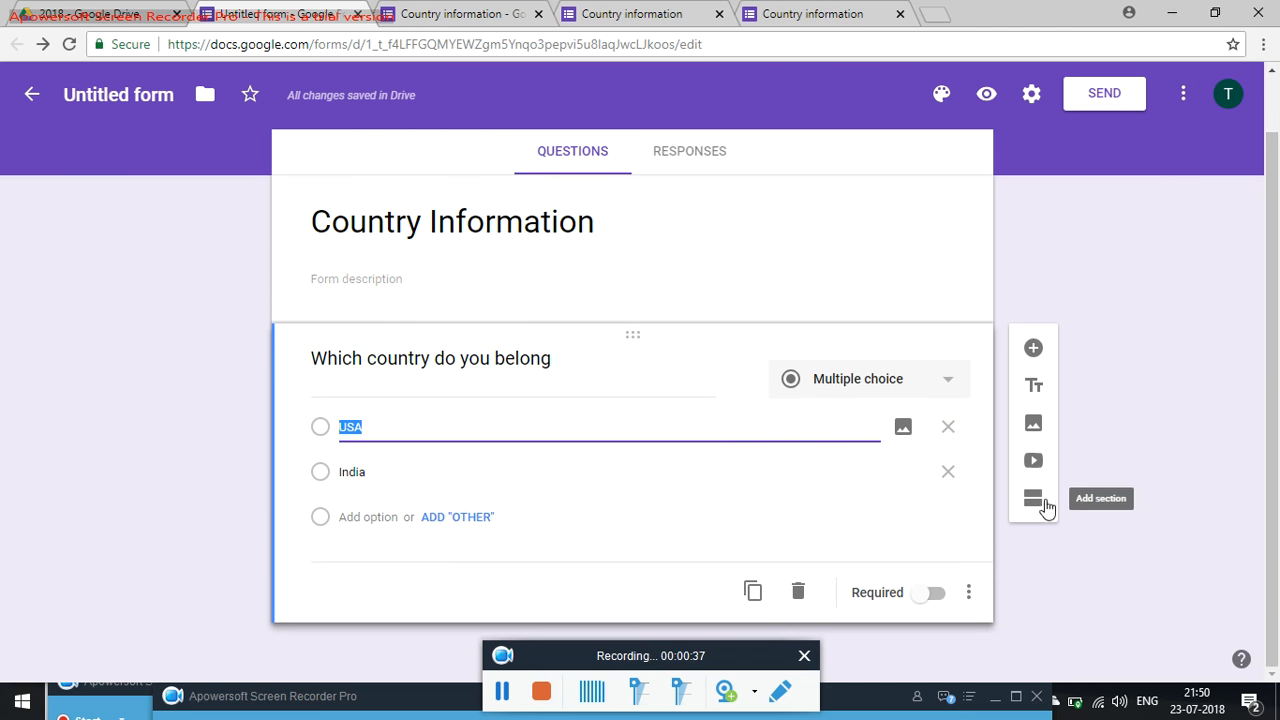
Add a second section titled 'Choose city, if country is India'.
left_click(1032, 498)
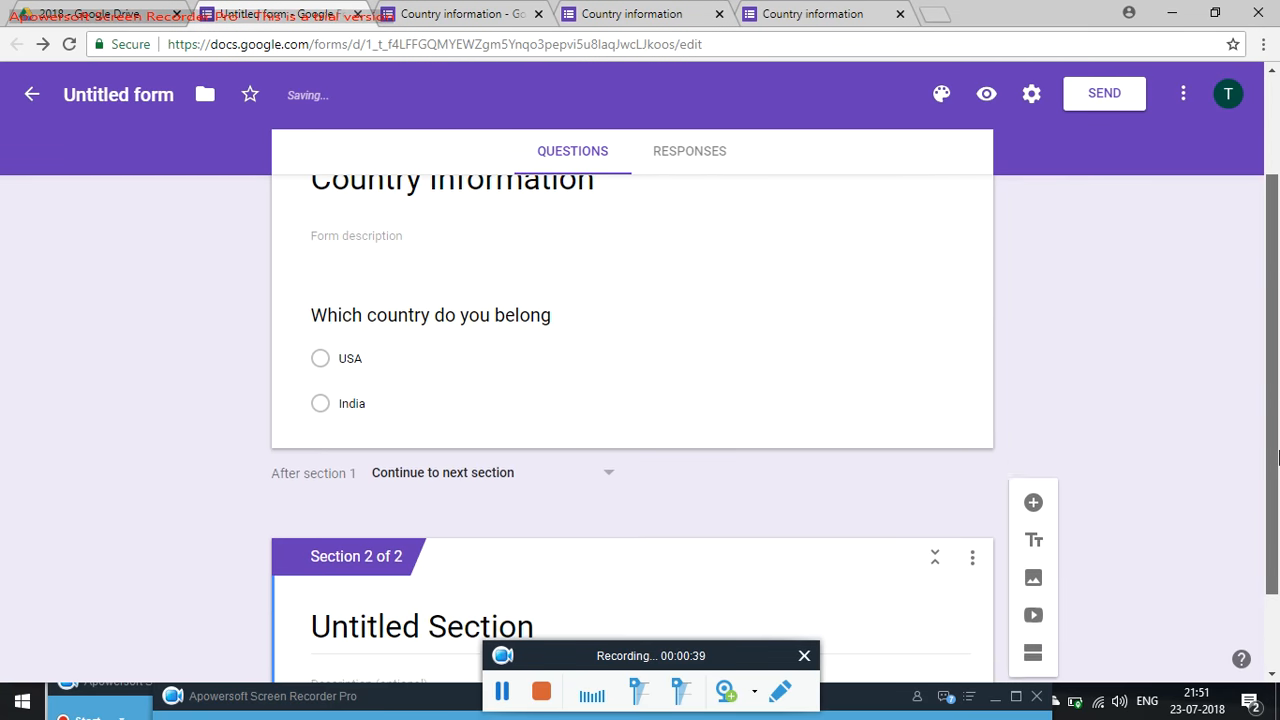
scroll("down", 3)
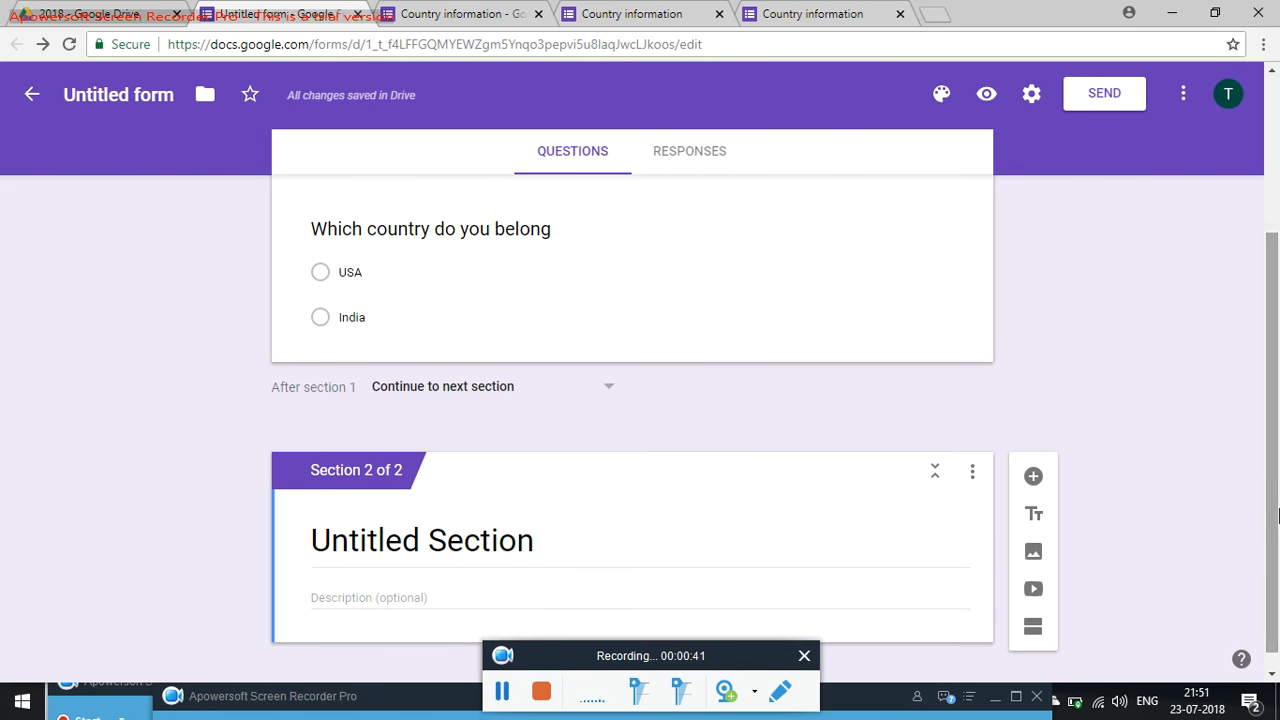
type("Choose city")
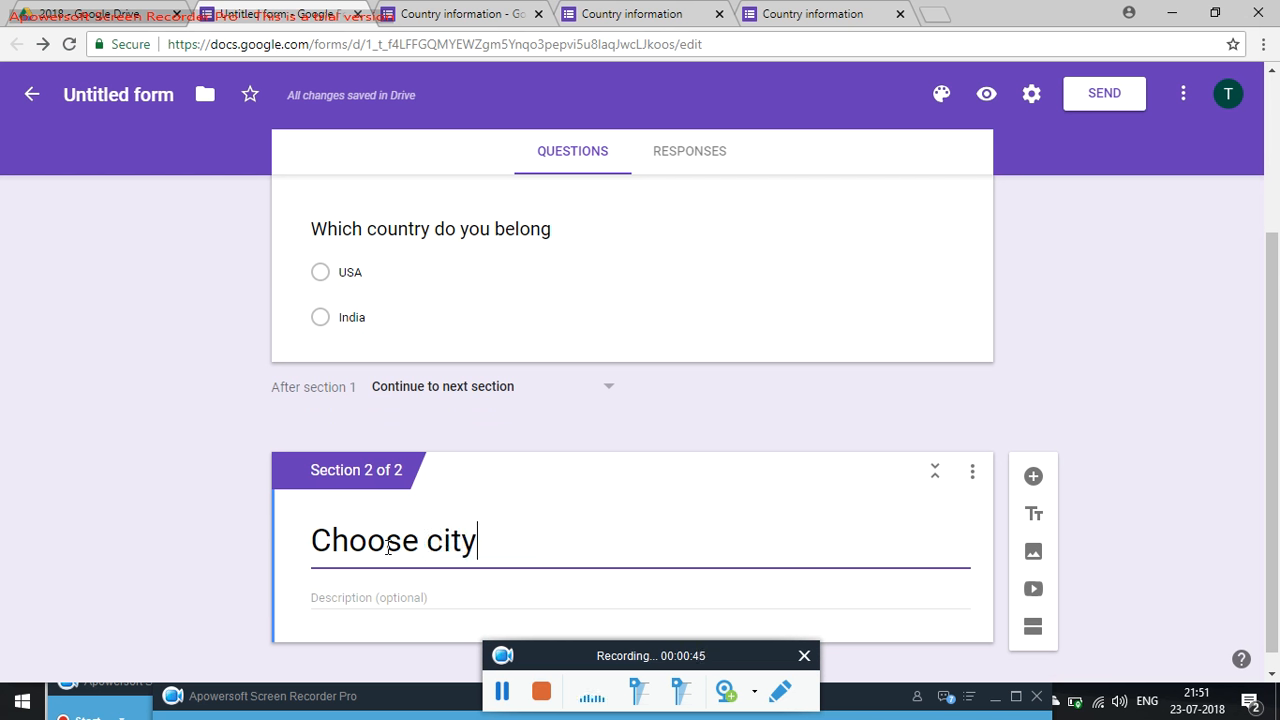
type(", if cou")
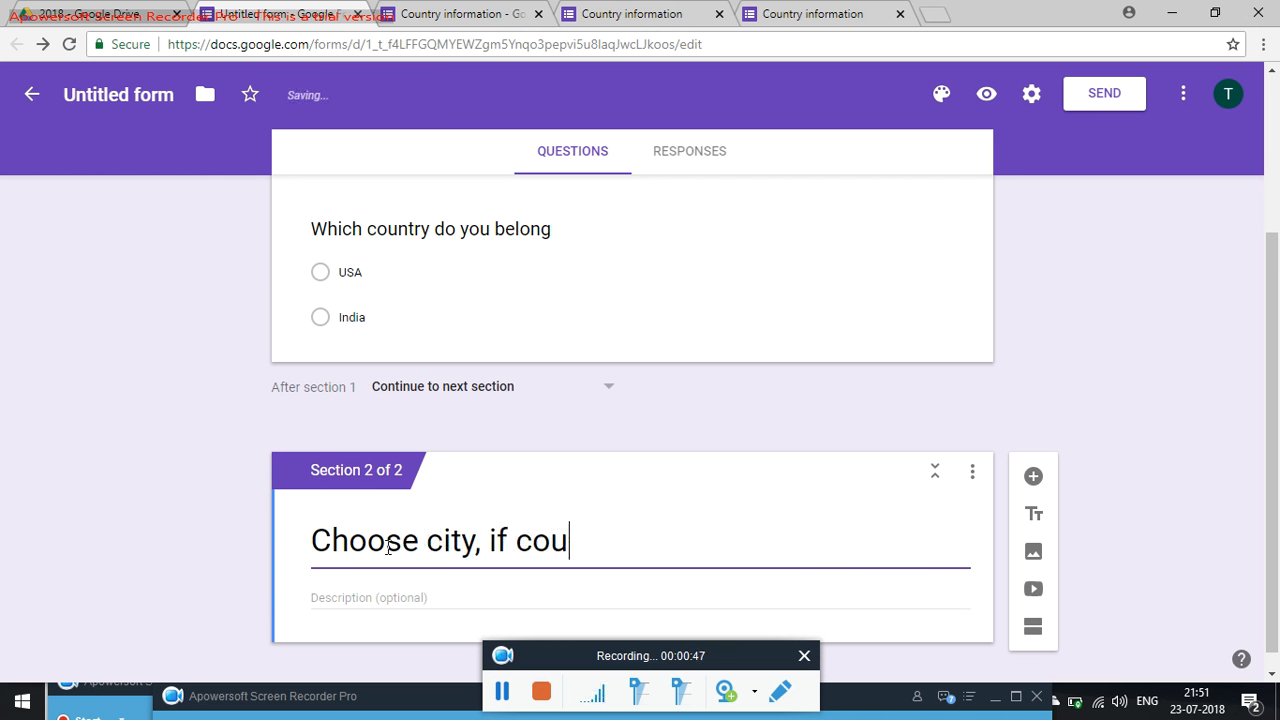
type("ntry o")
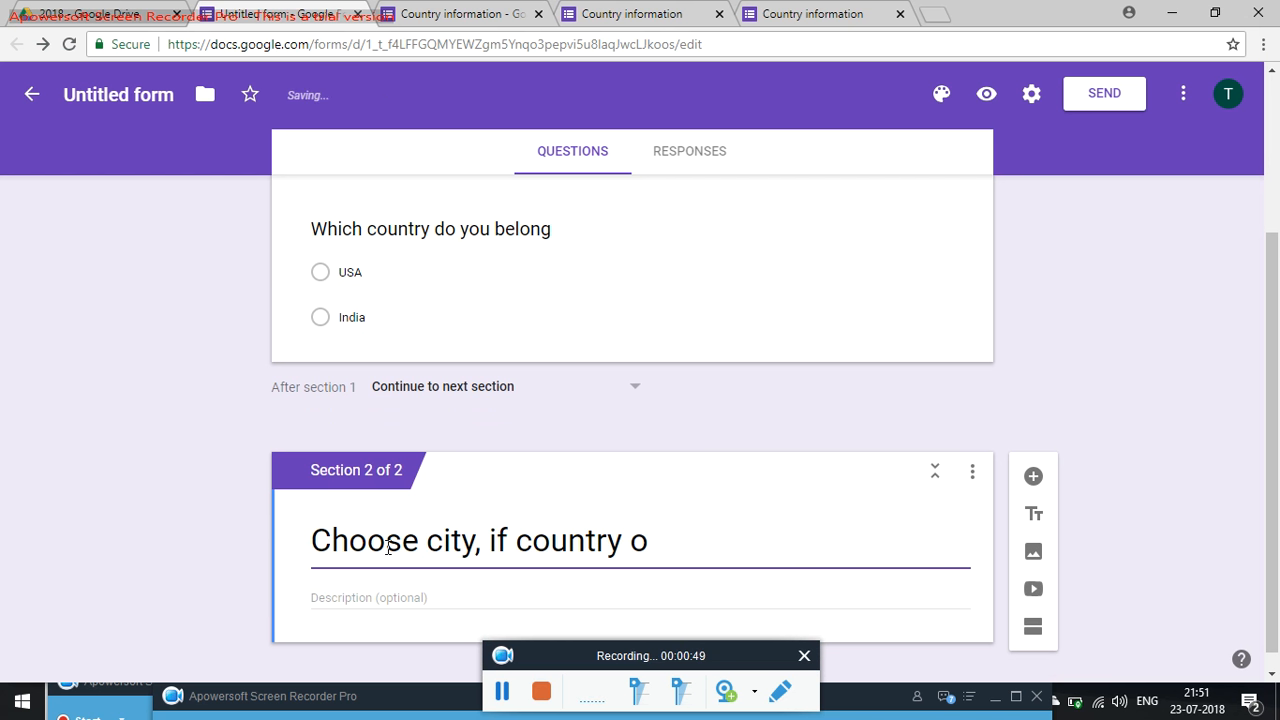
type("is Ind")
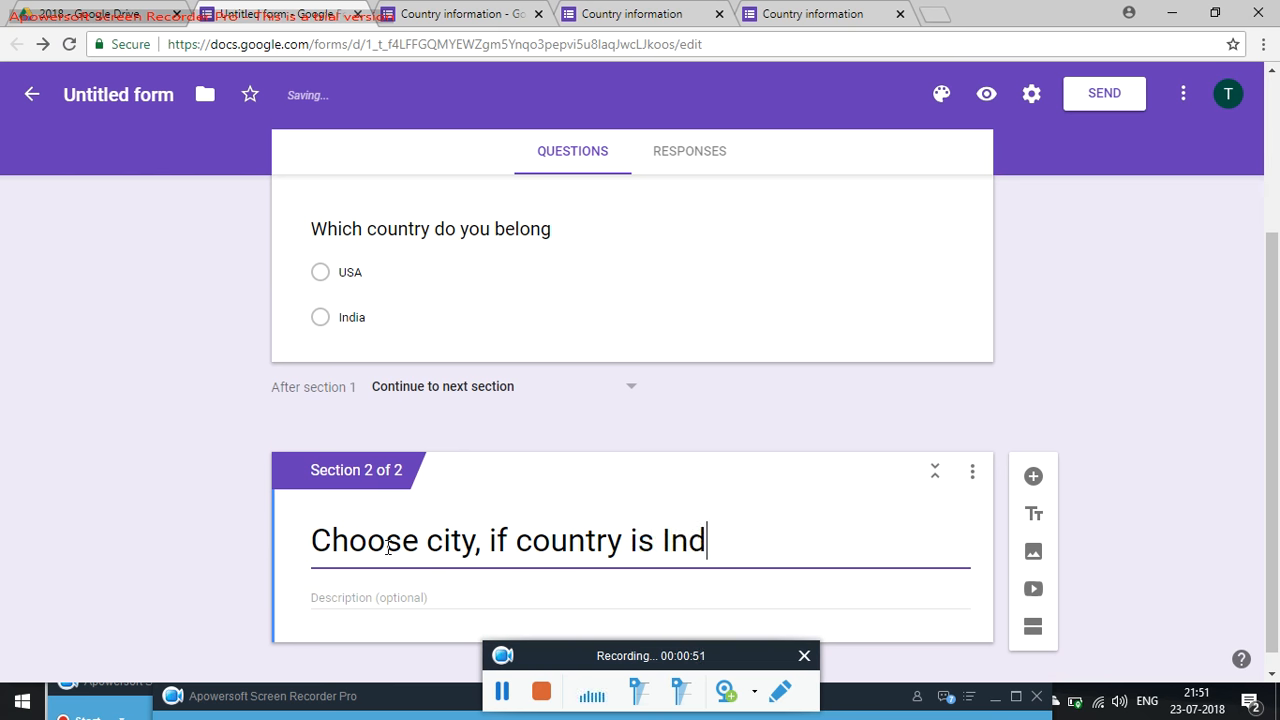
type("ia")
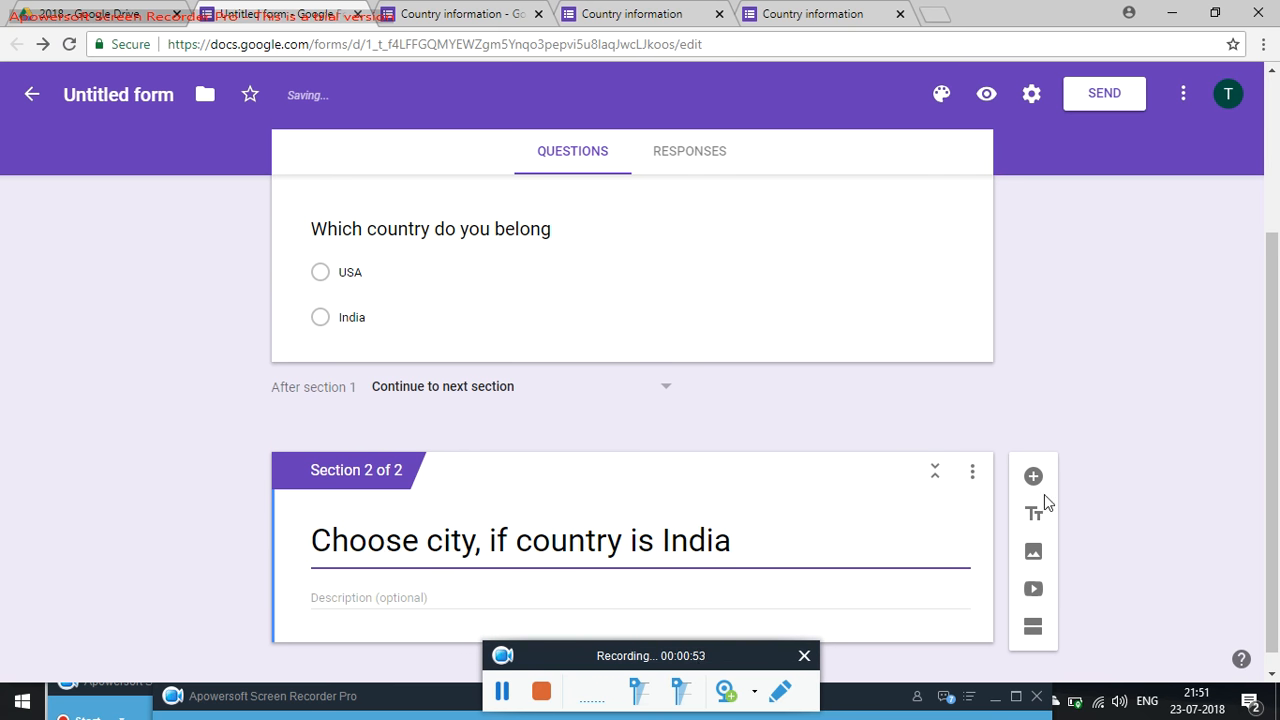
Add a 'Which city?' question to the India section and start a third section.
left_click(1032, 476)
type("Which ci")
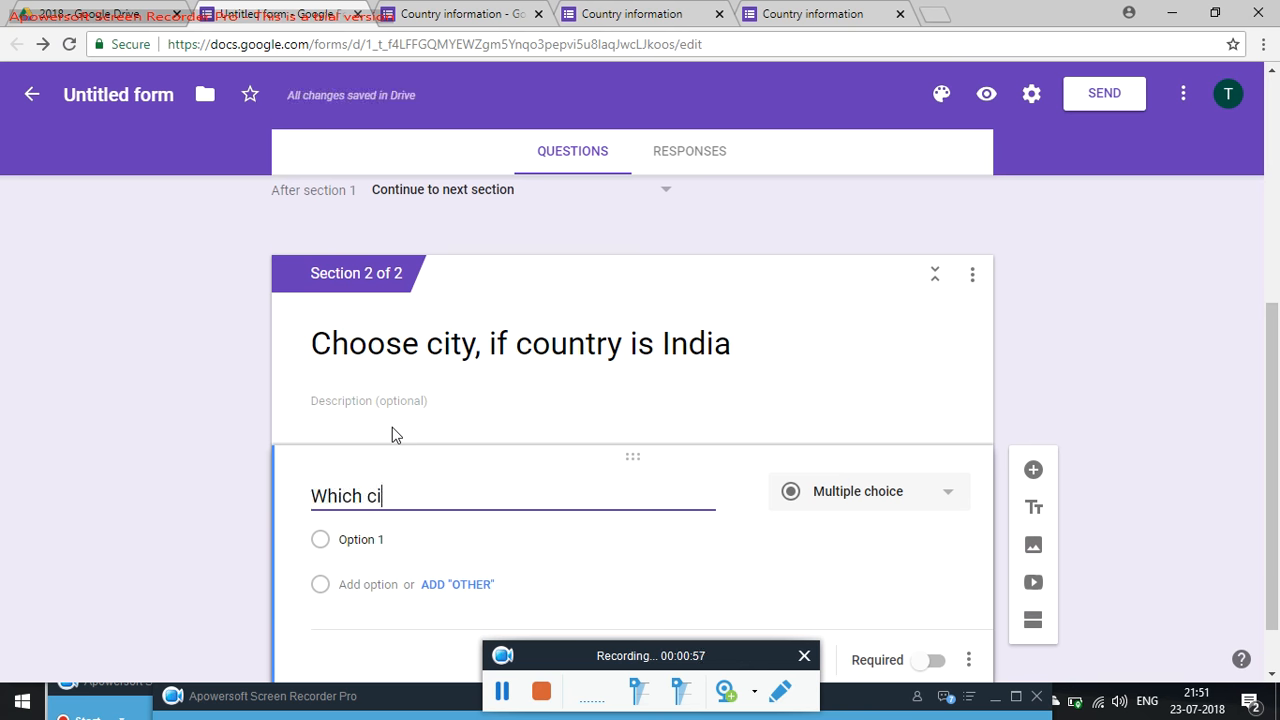
type("ty?")
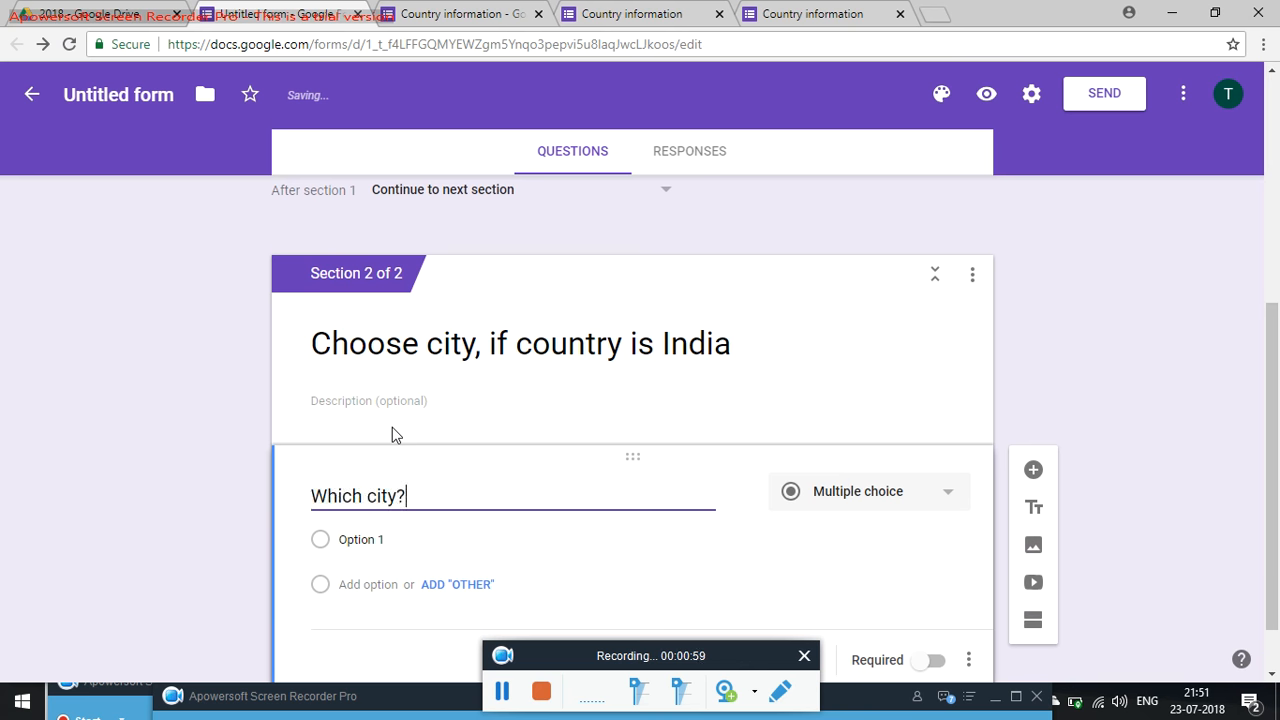
left_click(868, 492)
type("C")
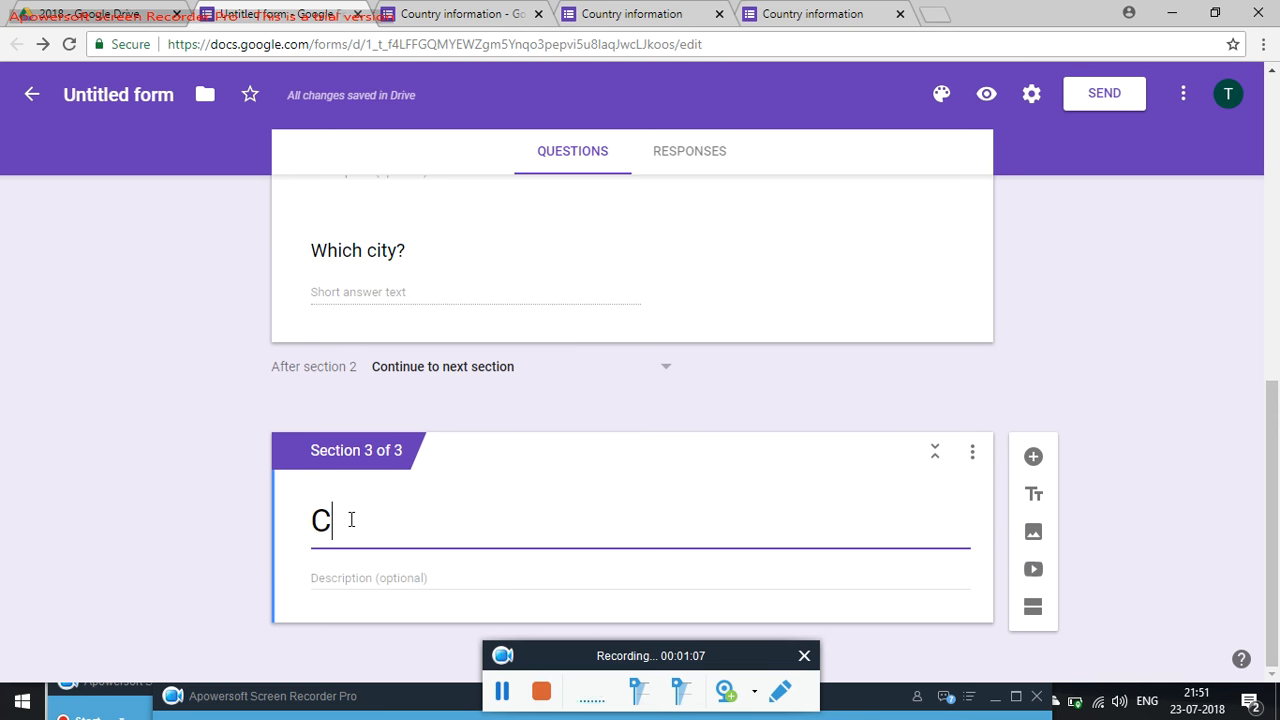
Title the third section 'Choose city, if country is USA'.
type("hoose city")
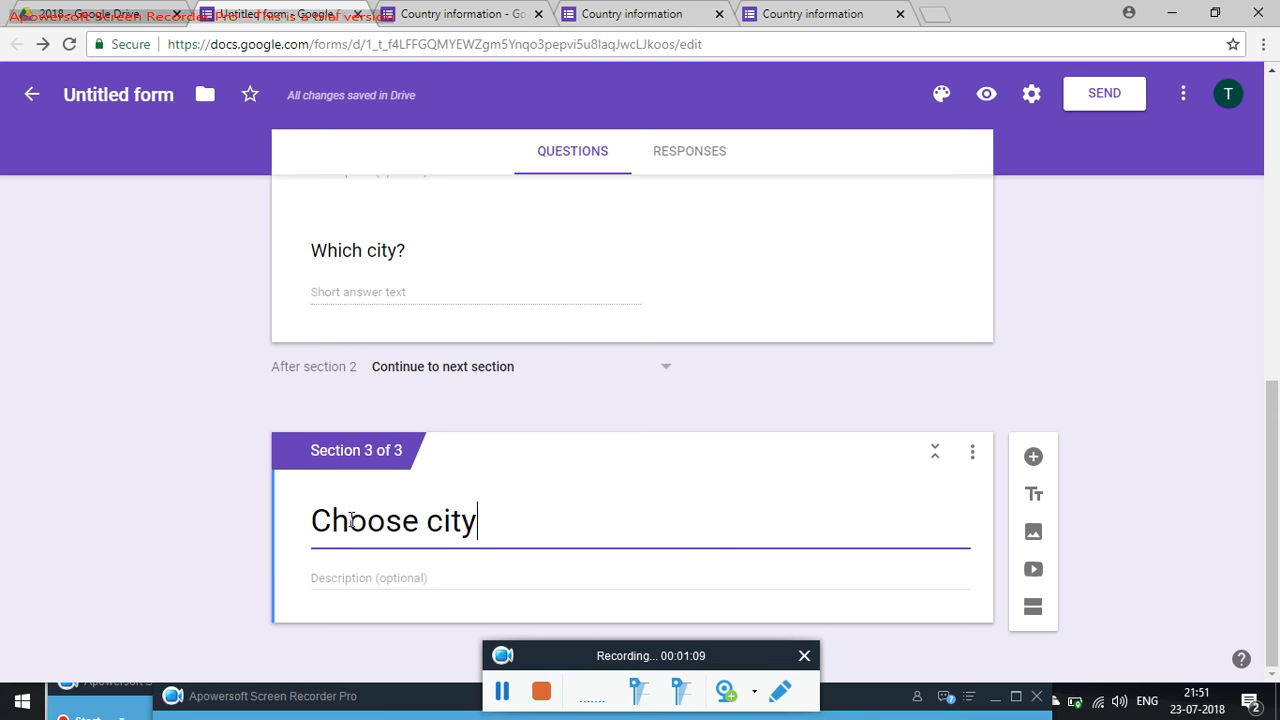
type(", if co")
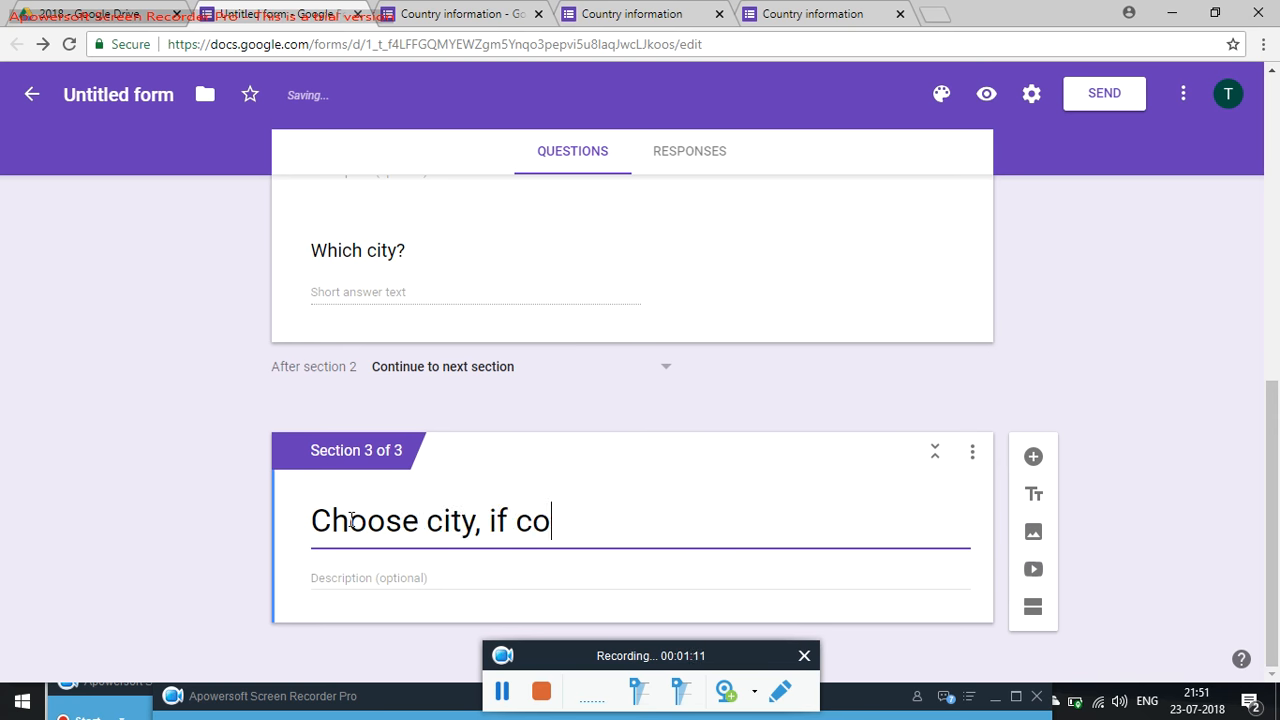
type("untry is")
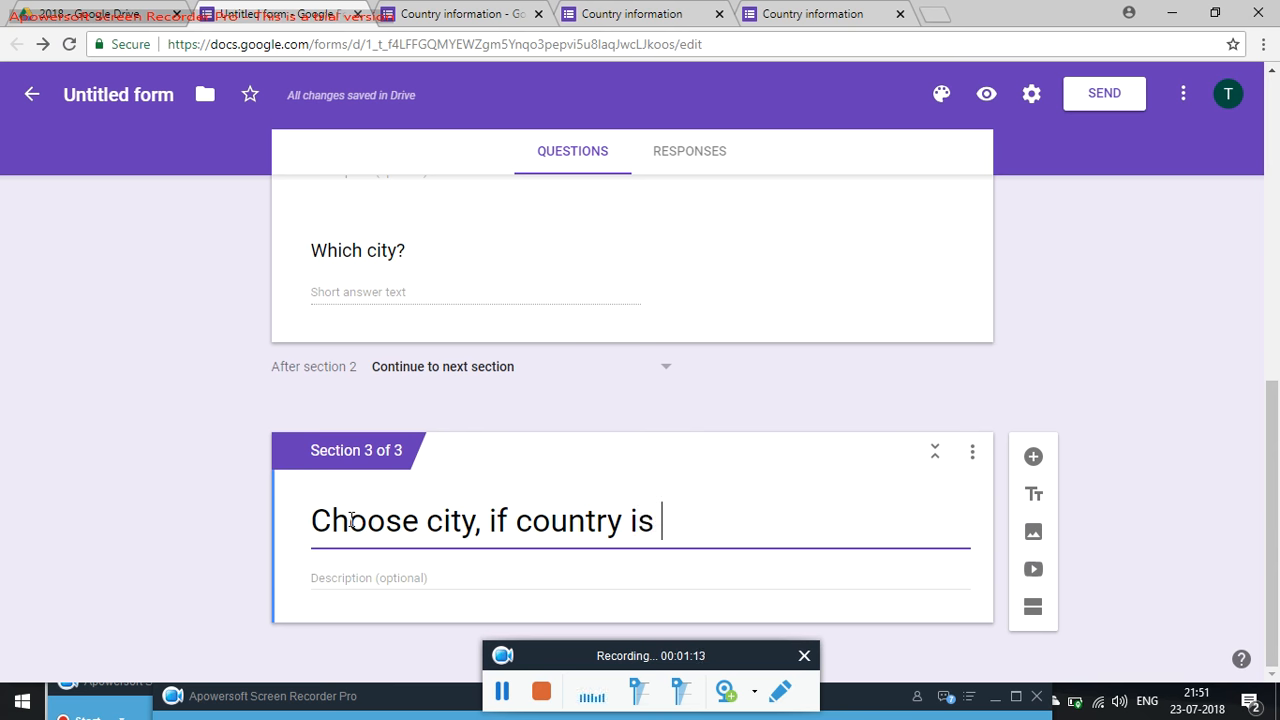
type("USA")
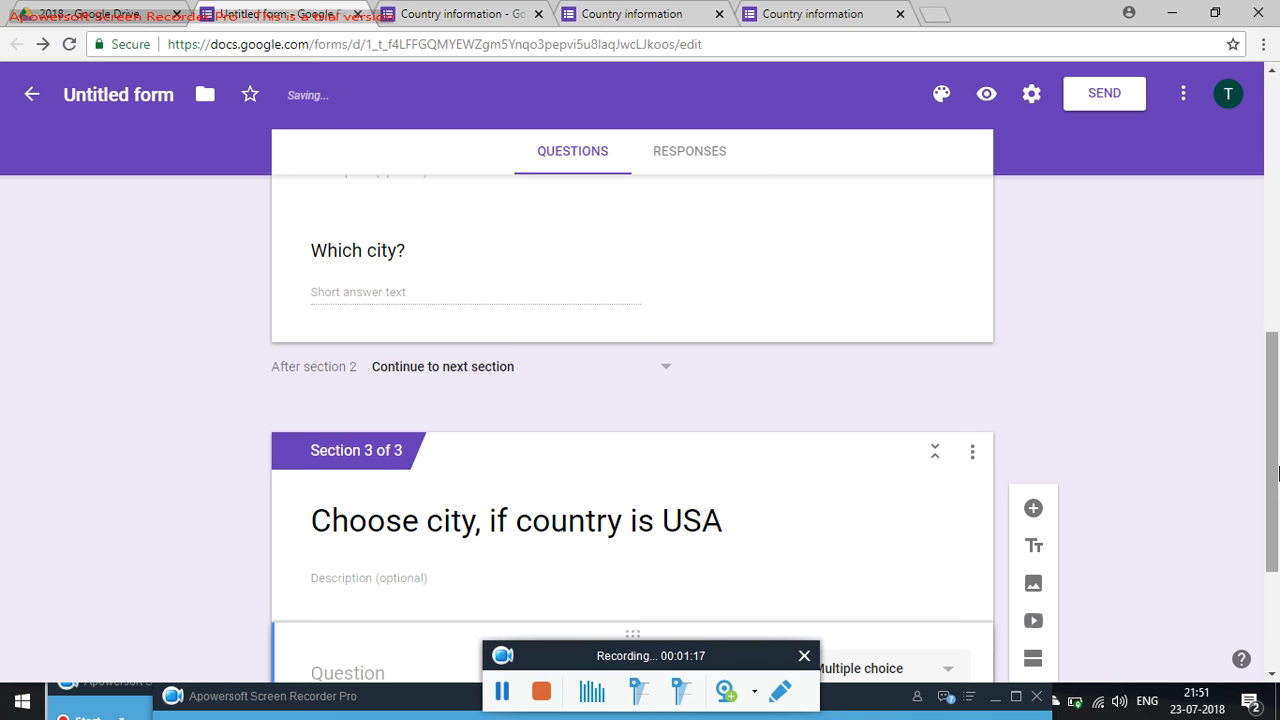
scroll("down", 3)
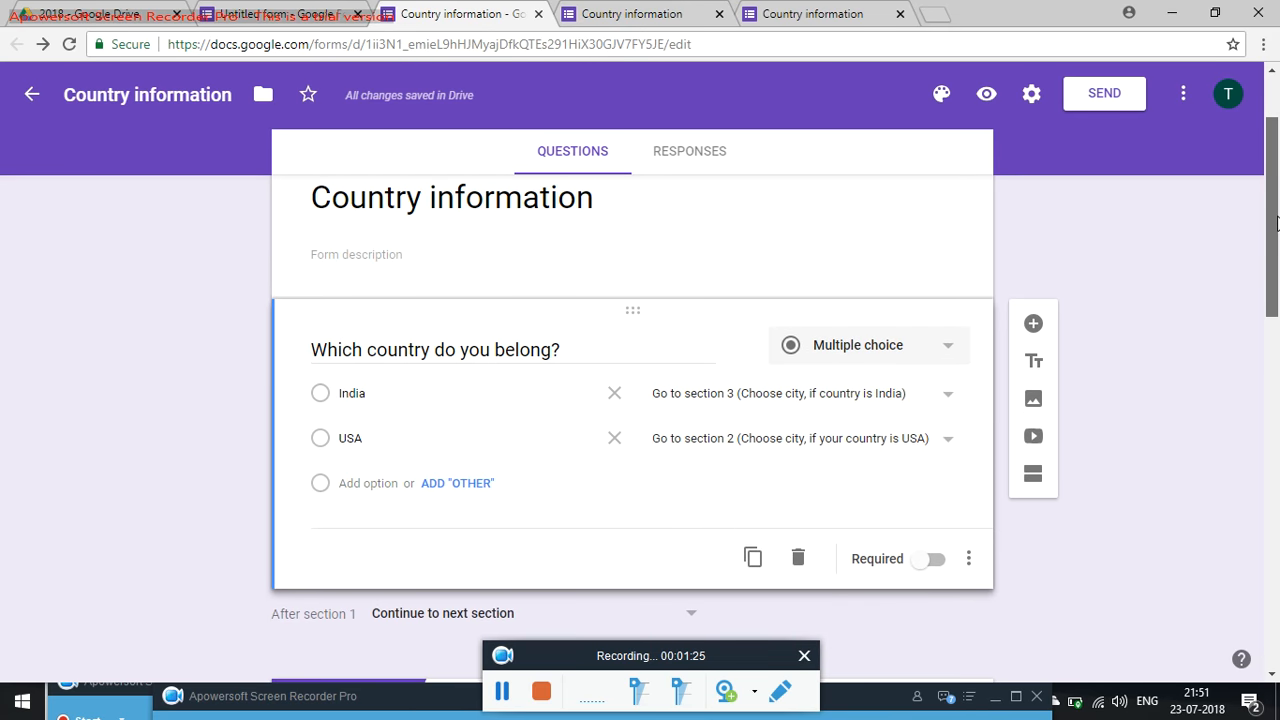
scroll("down", 3)
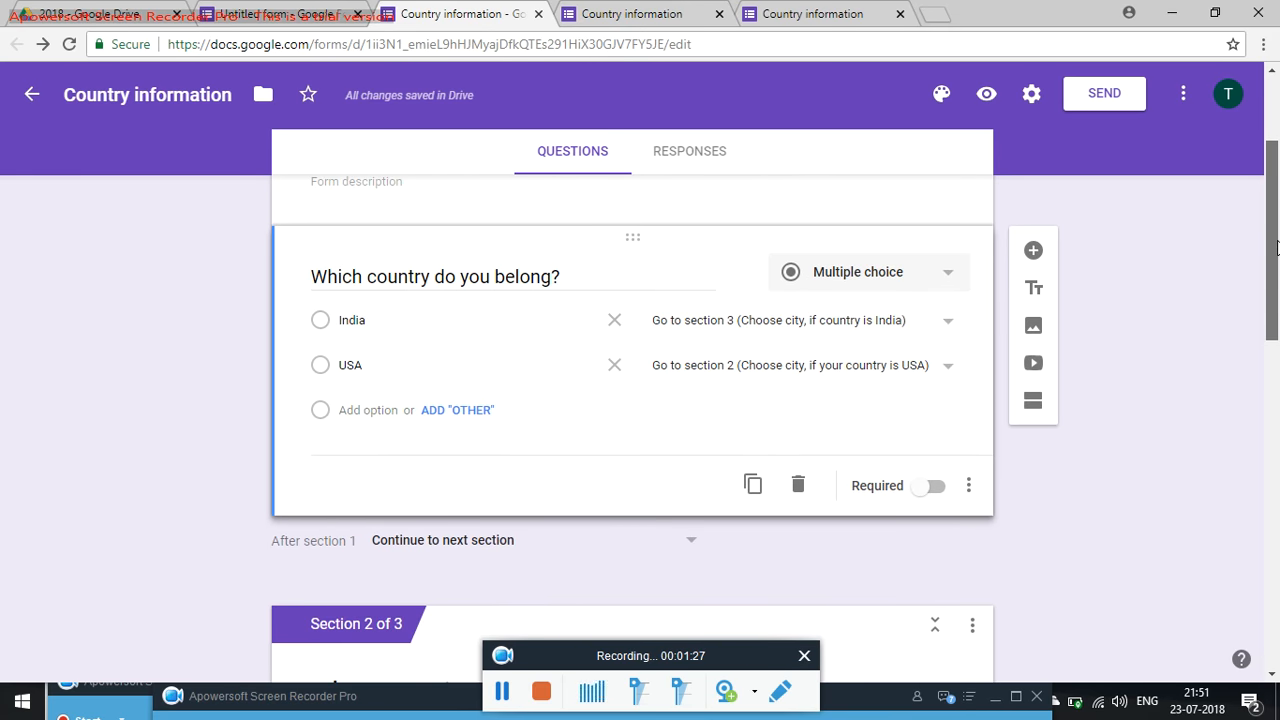
scroll("down", 3)
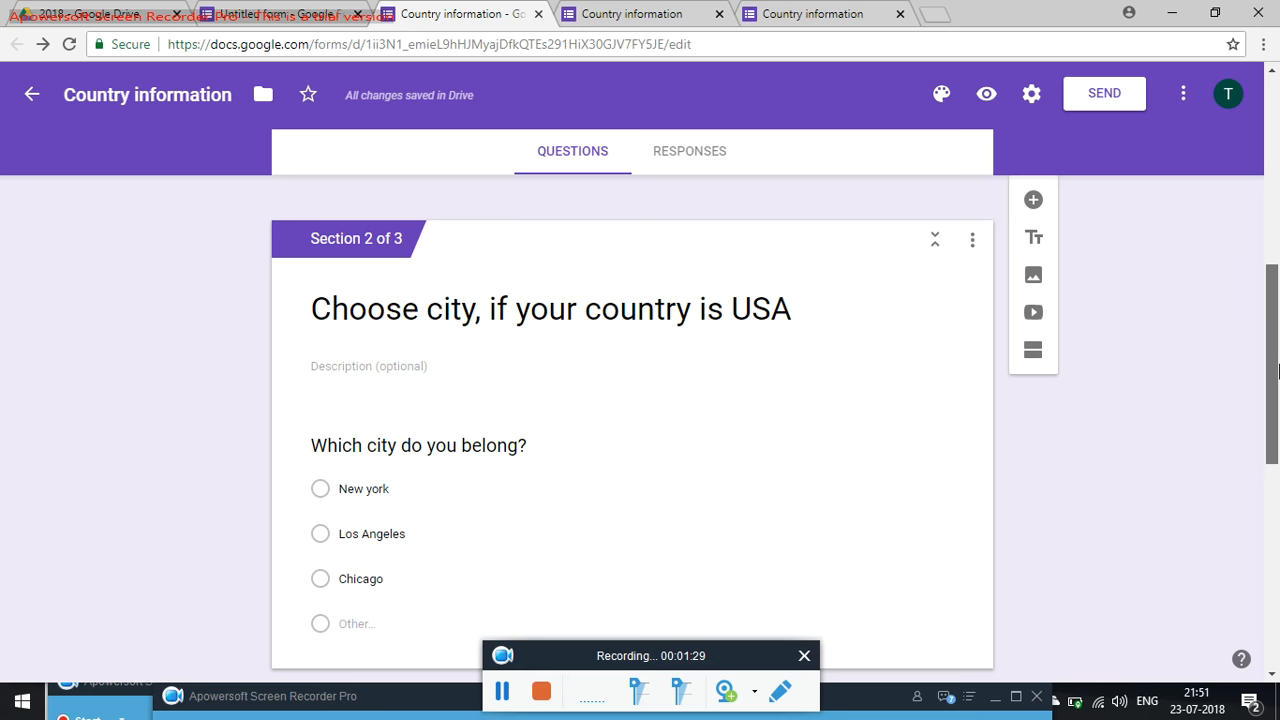
scroll("down", 3)
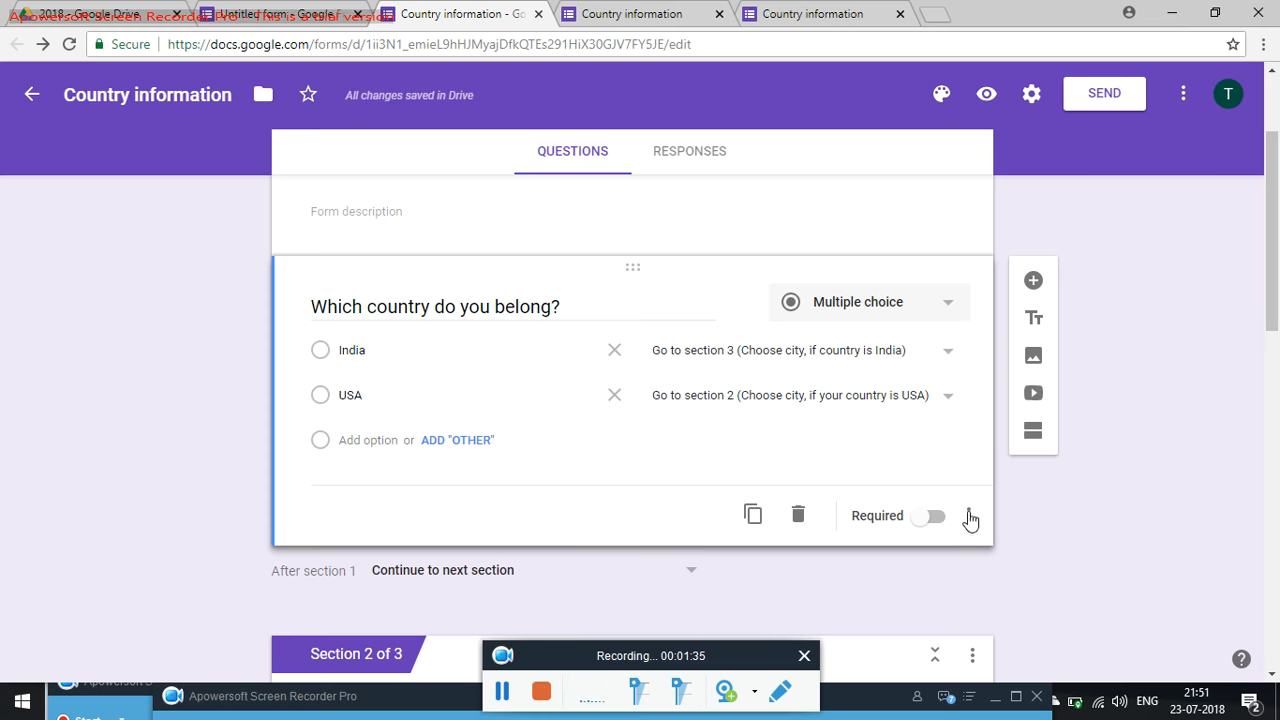
Toggle 'Go to section based on answer' off and on so India and USA reset to continue to next section.
left_click(972, 514)
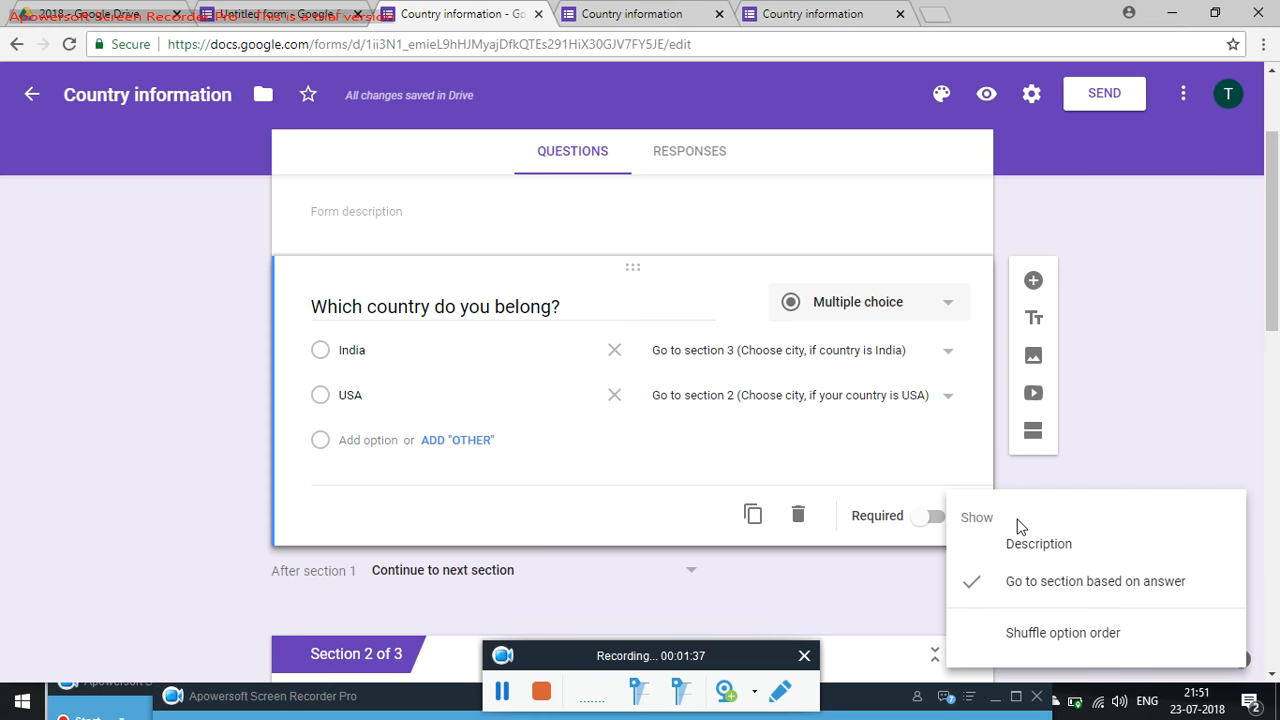
left_click(1092, 580)
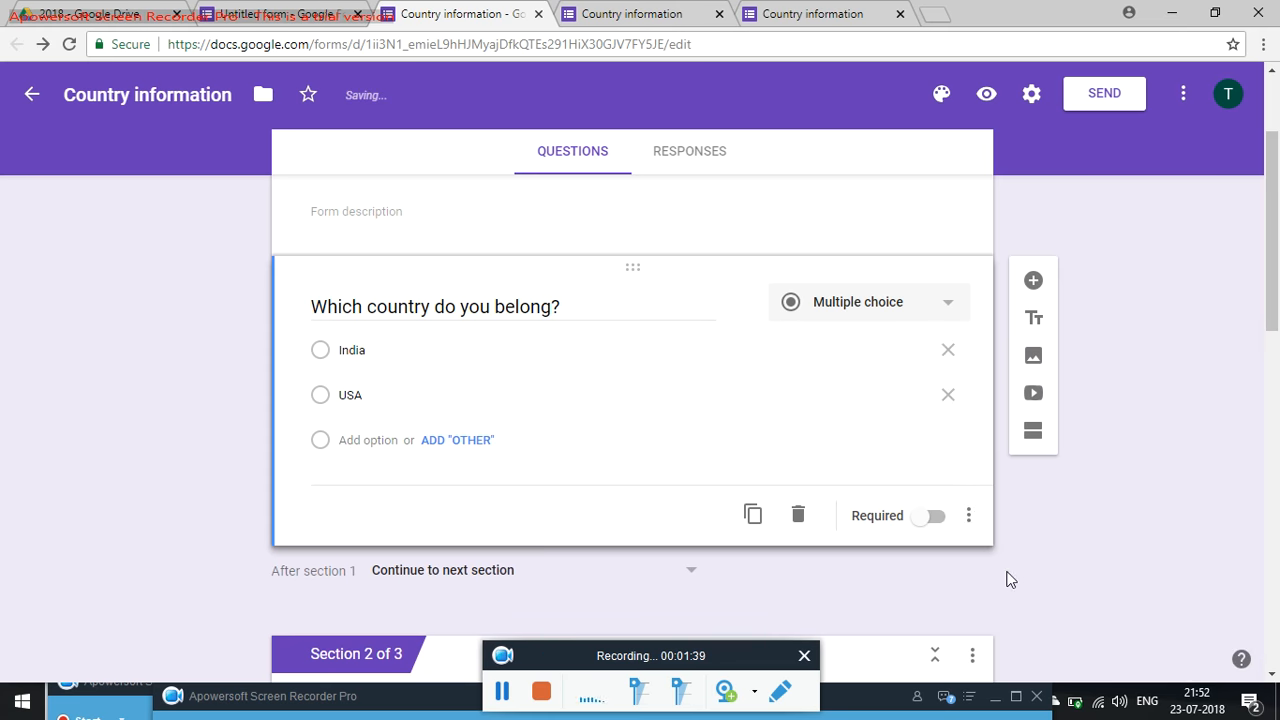
left_click(968, 516)
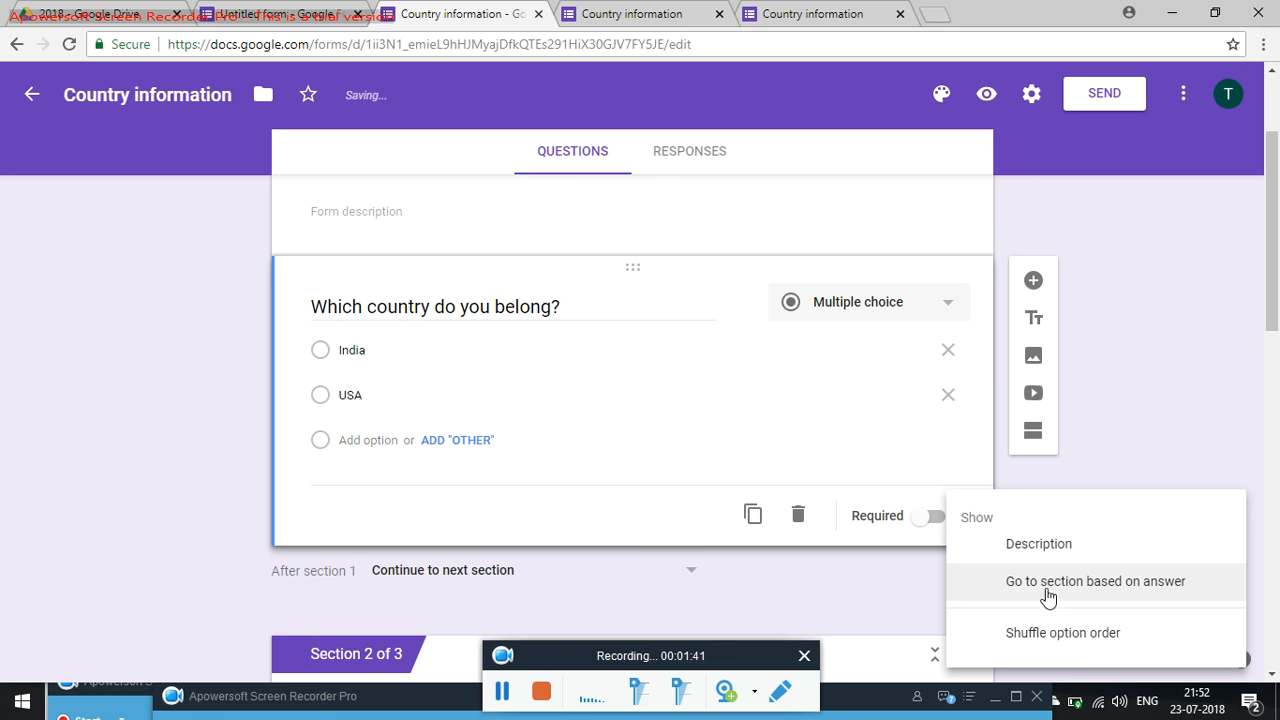
left_click(1092, 580)
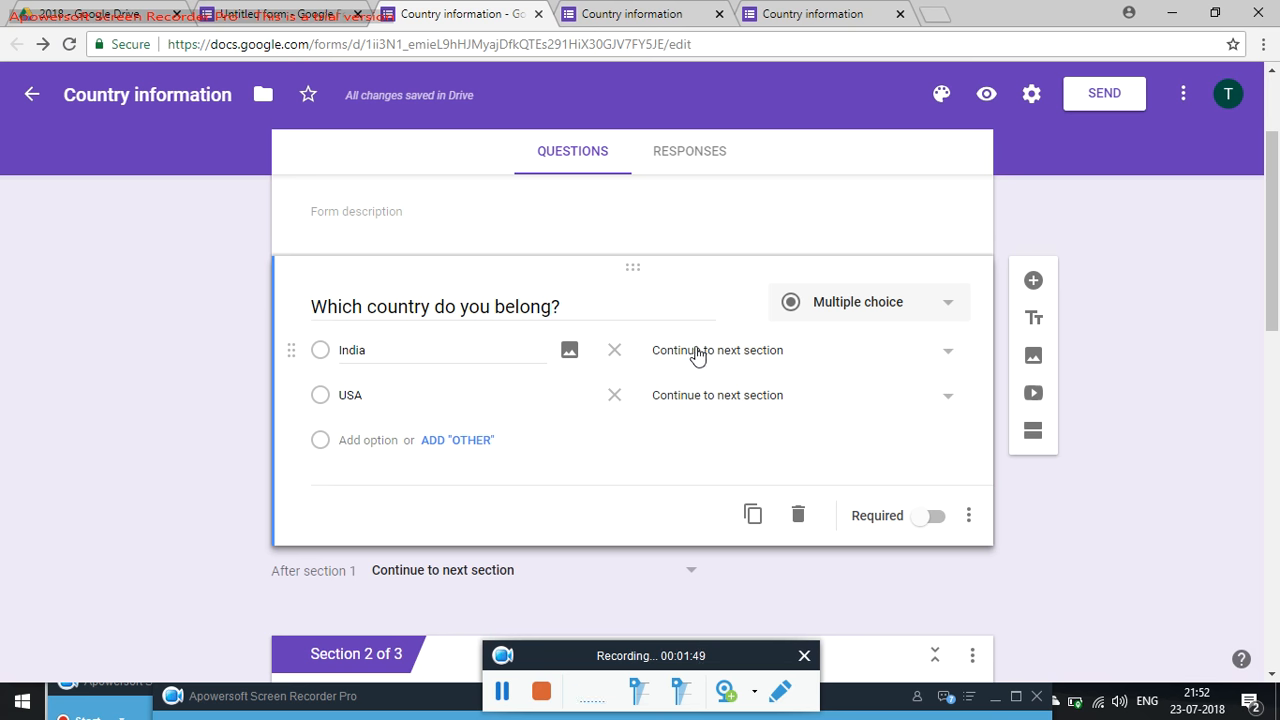
Route the India answer to section 3 and the USA answer to section 2.
left_click(716, 350)
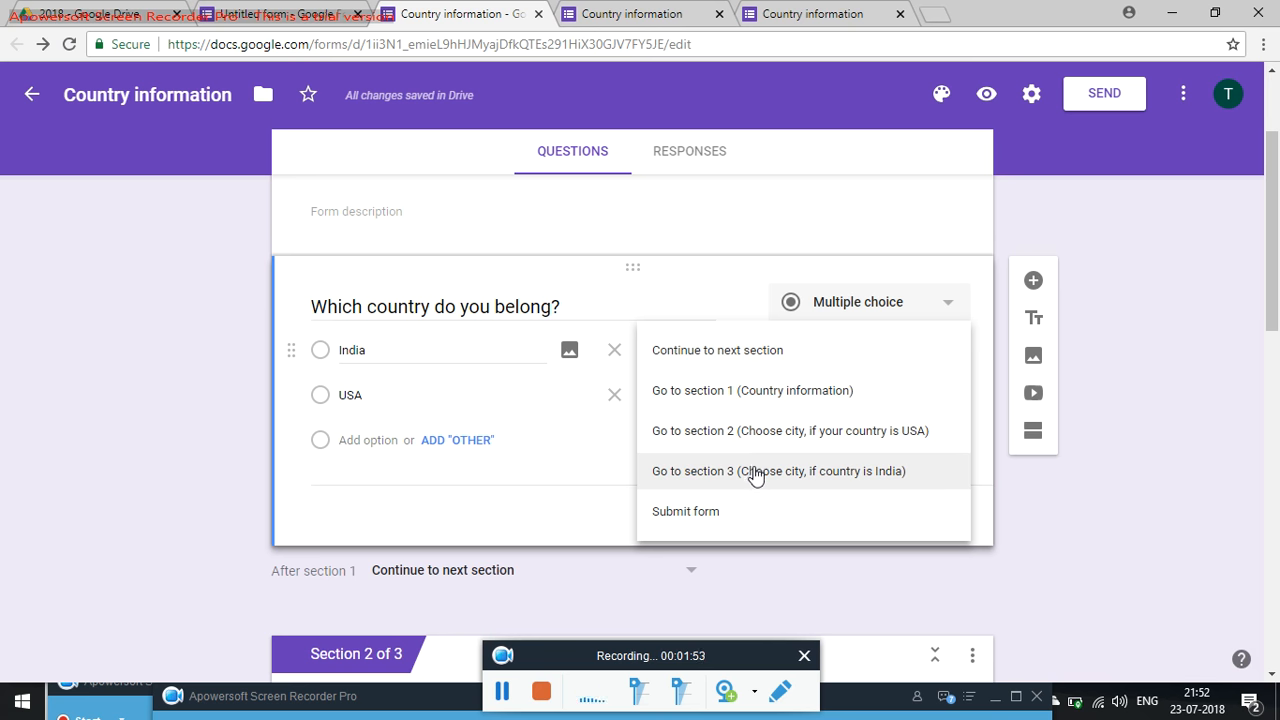
left_click(780, 472)
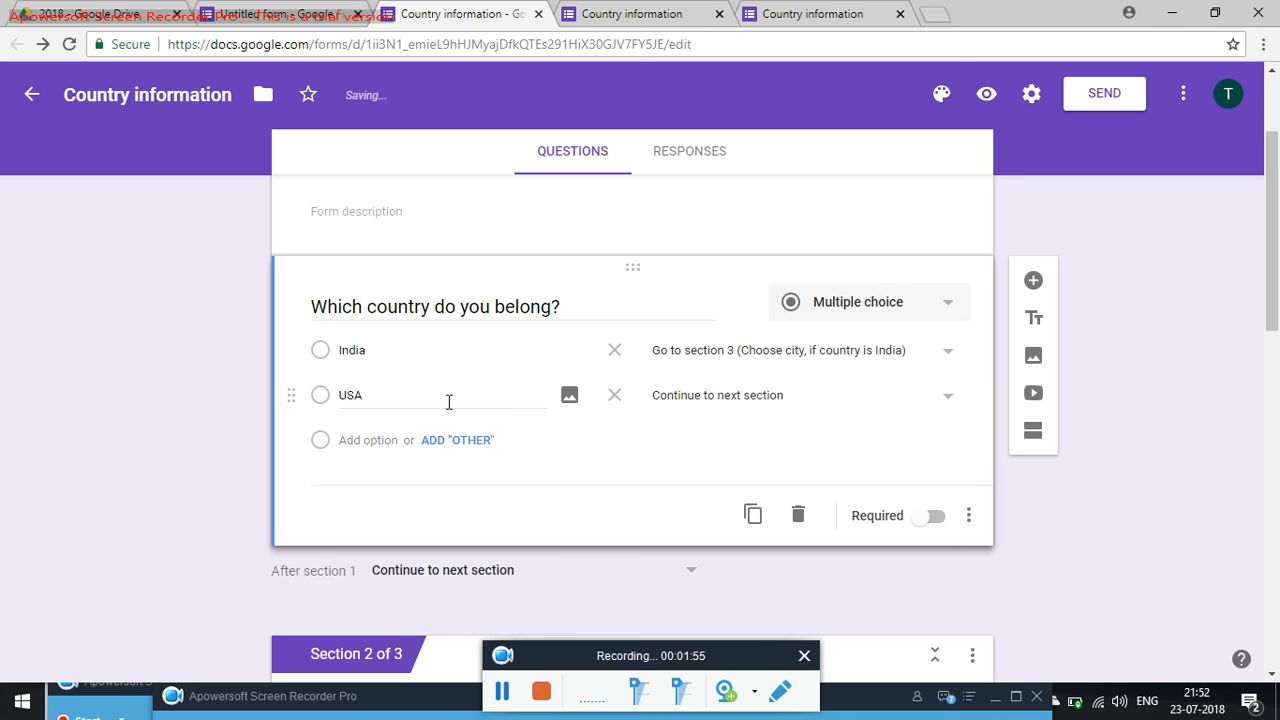
mouse_move(614, 394)
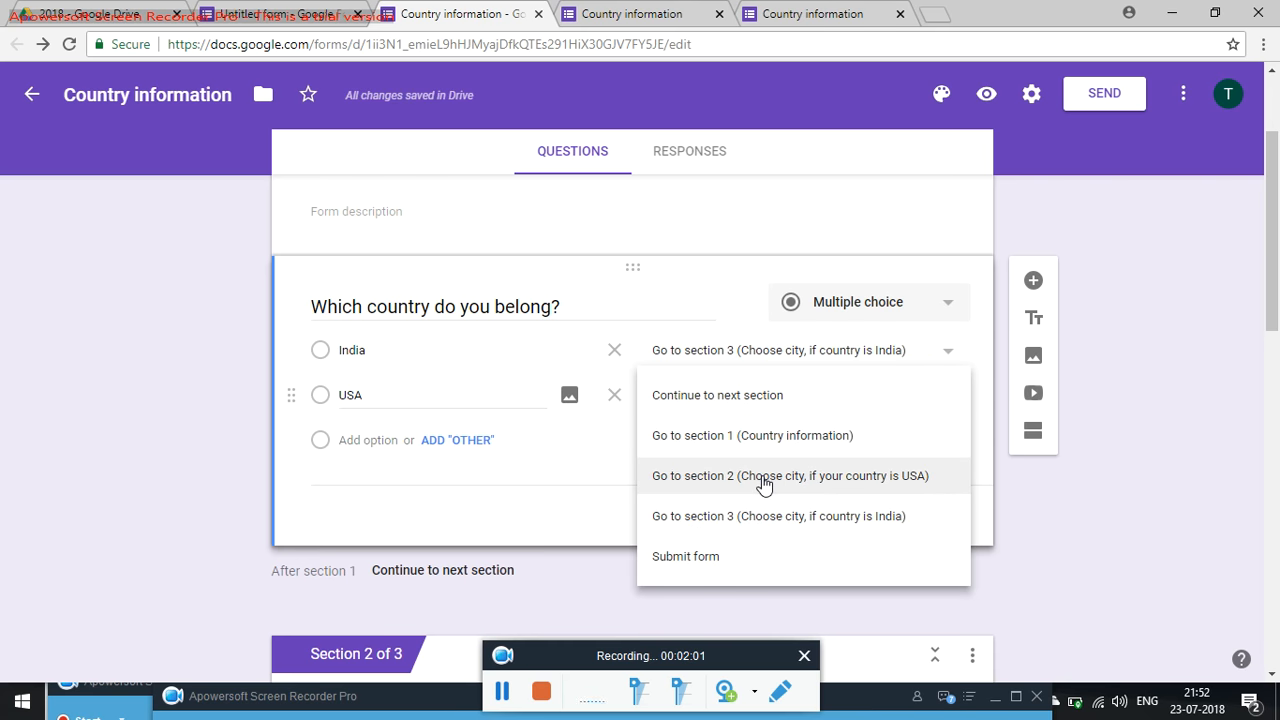
left_click(788, 476)
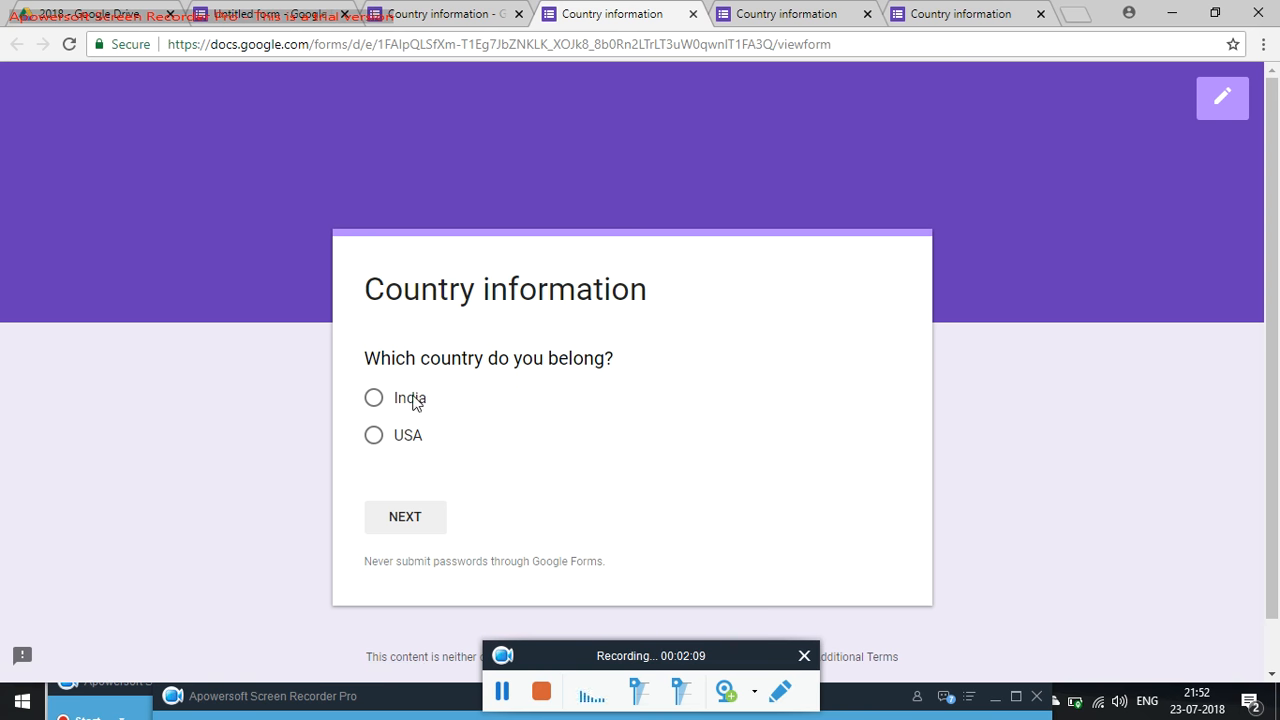
Answer India in the preview and continue to see the Indian cities page.
left_click(372, 396)
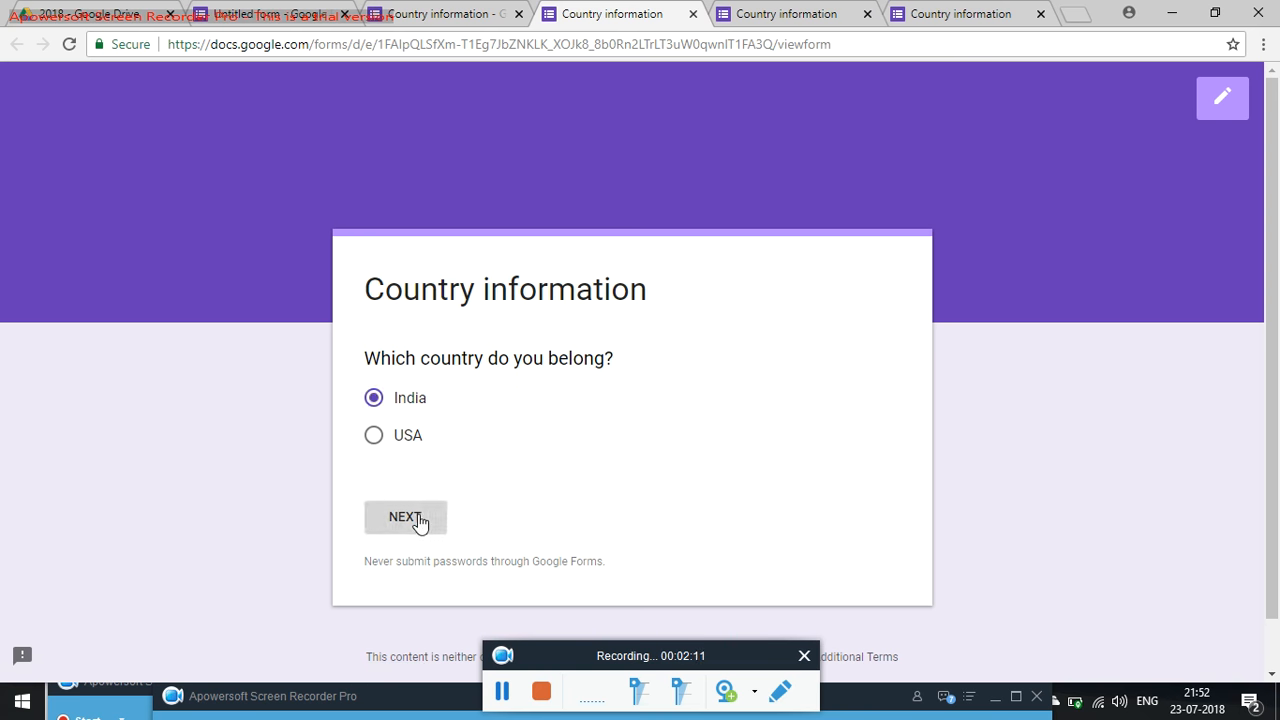
left_click(404, 516)
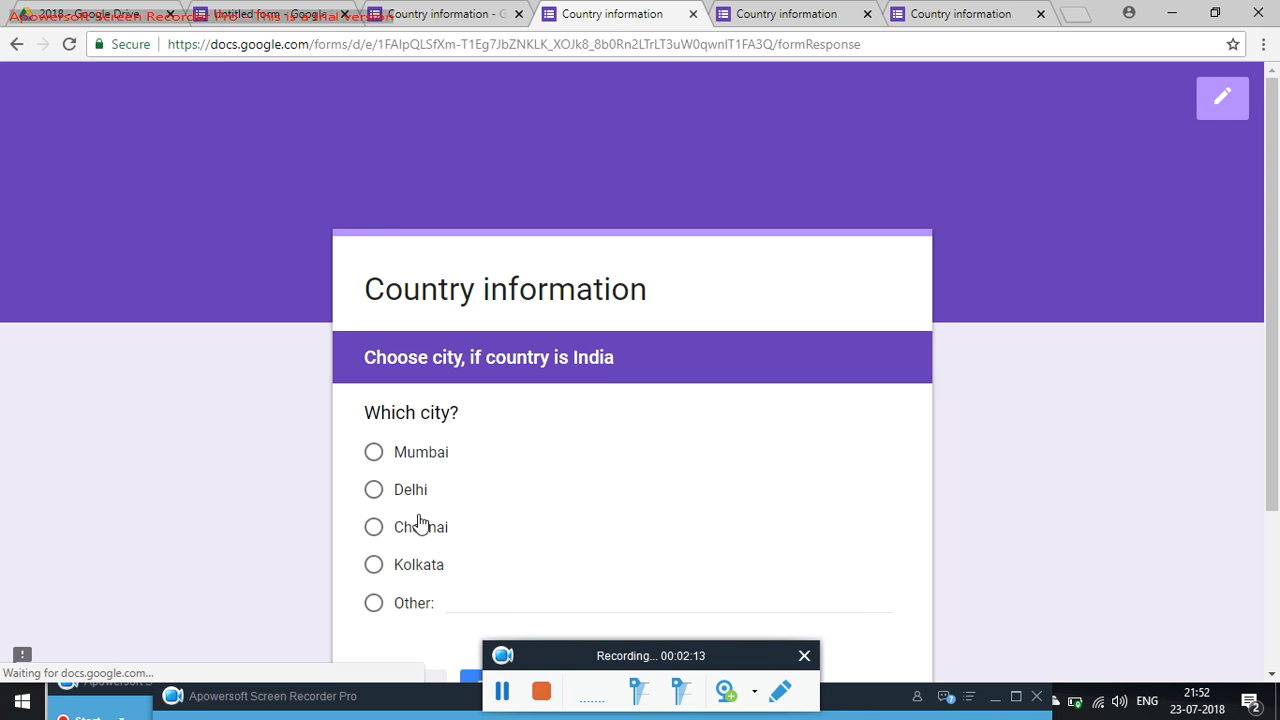
scroll("down", 3)
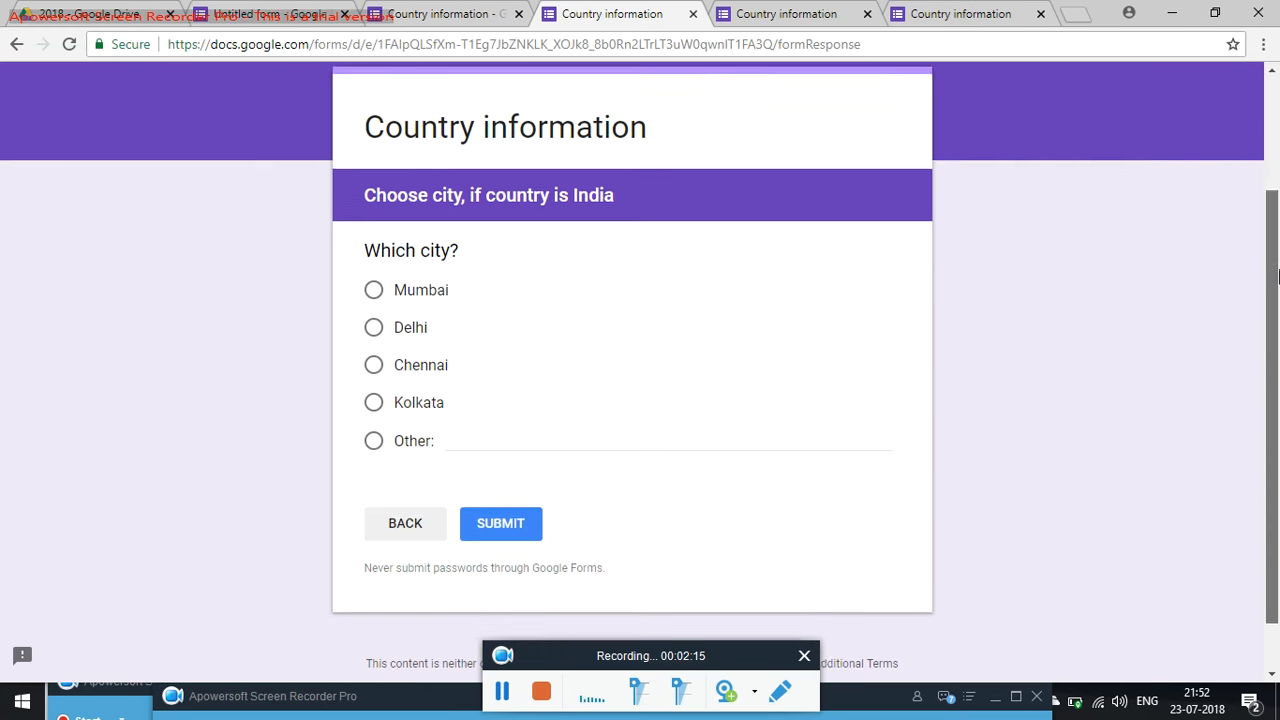
scroll("down", 3)
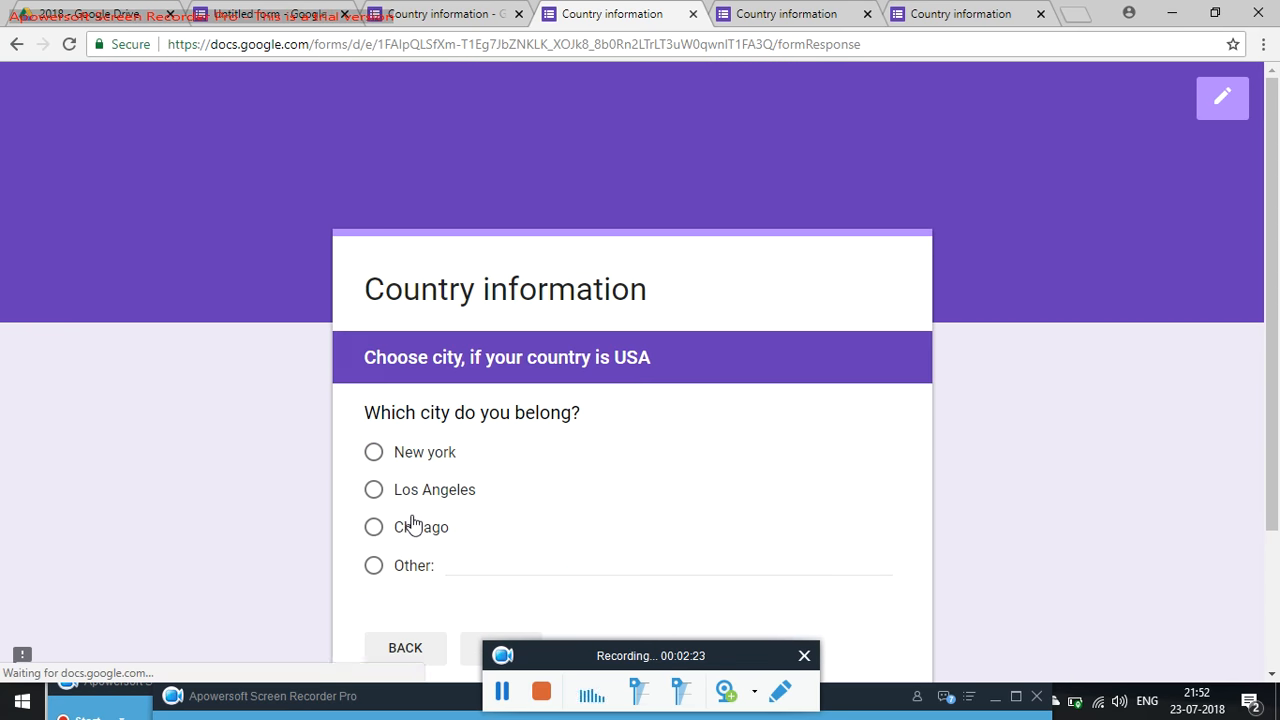
mouse_move(518, 548)
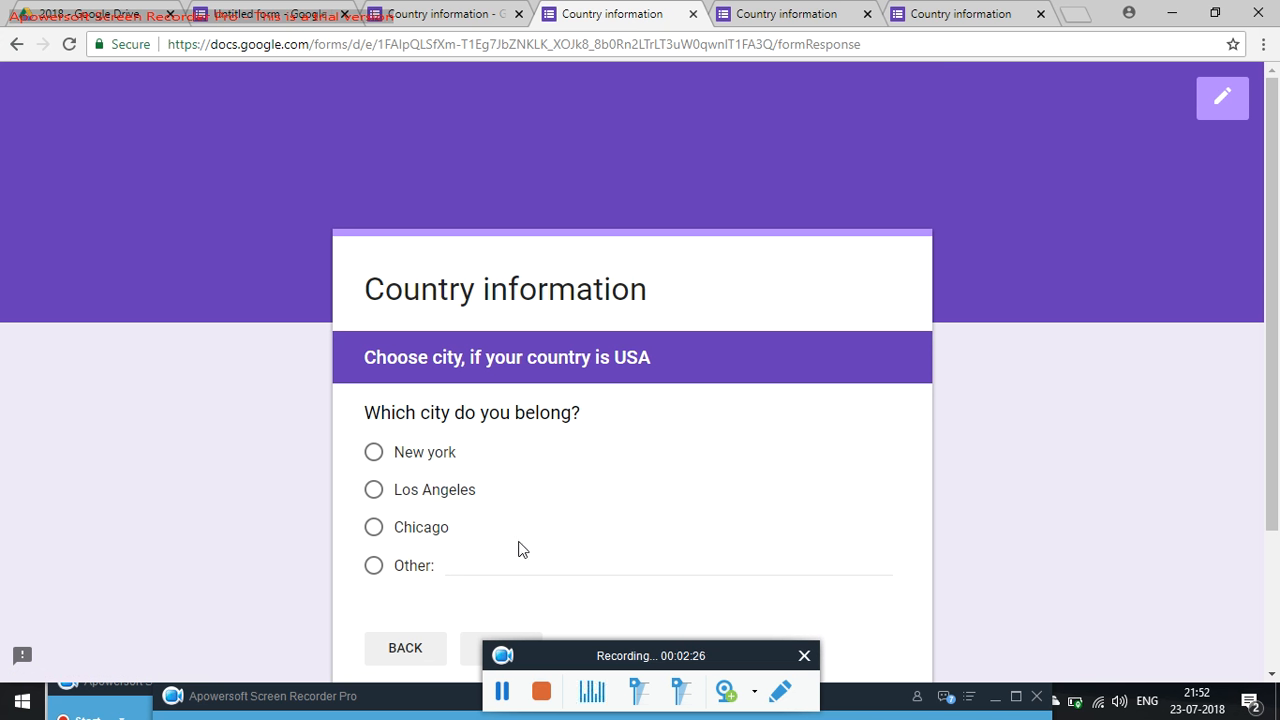